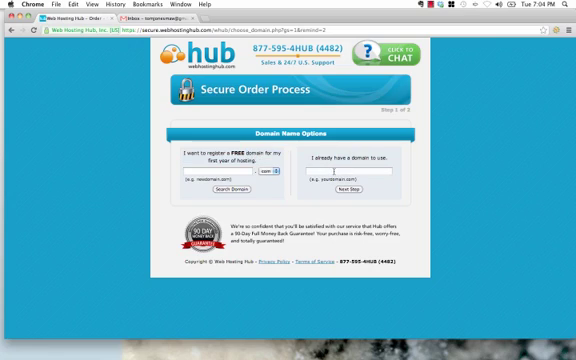
# Search for mawguide.com and keep it ticked for registration with domain privacy
pyautogui.click(350, 172)
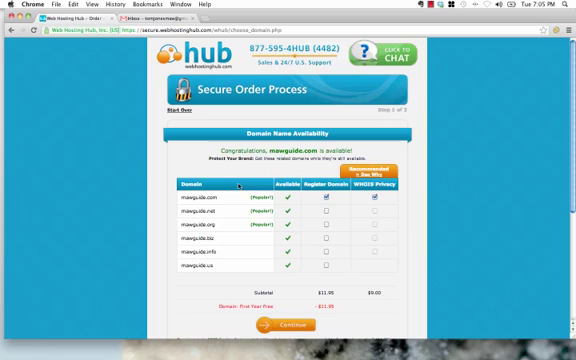
pyautogui.scroll(-3)
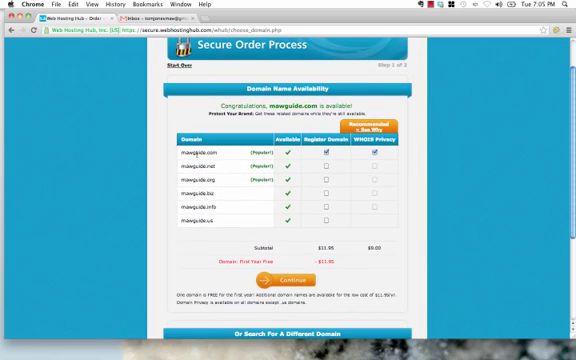
pyautogui.click(328, 152)
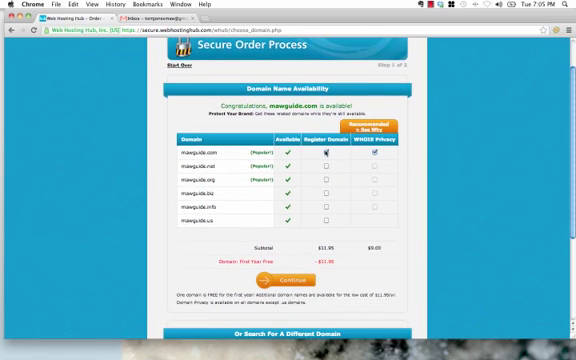
pyautogui.click(384, 153)
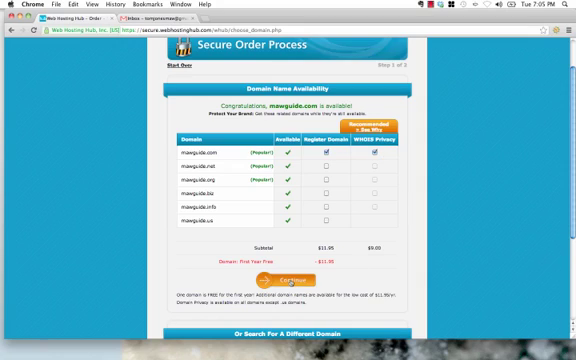
# Continue to the account step and fill in the Account Information form
pyautogui.click(286, 279)
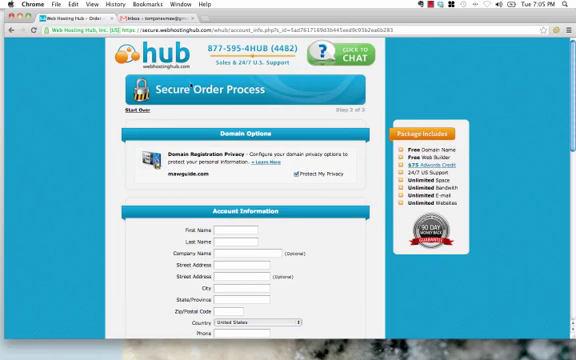
pyautogui.scroll(-3)
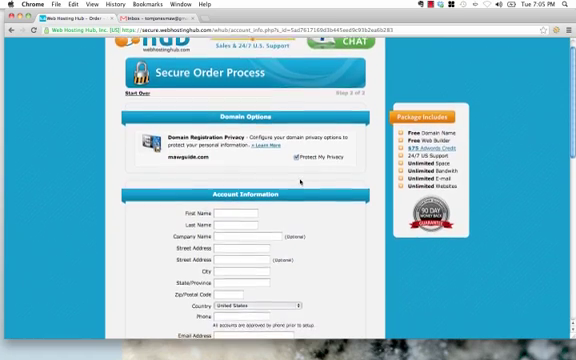
pyautogui.scroll(-3)
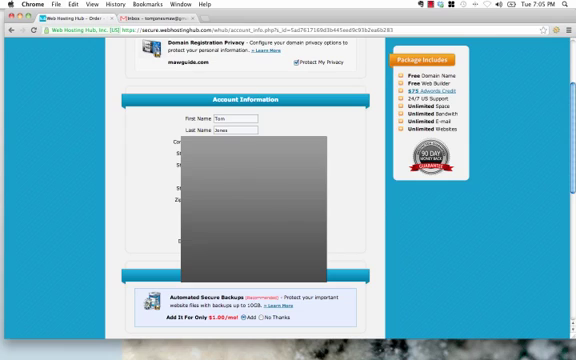
pyautogui.moveTo(329, 193)
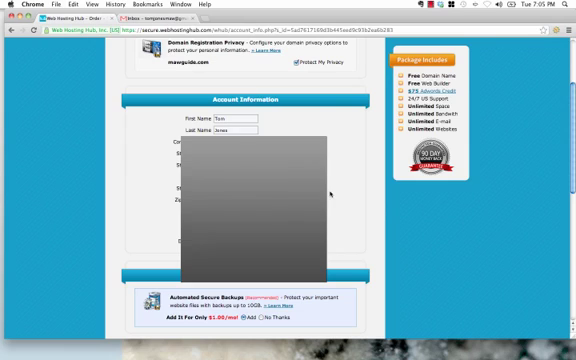
pyautogui.scroll(-3)
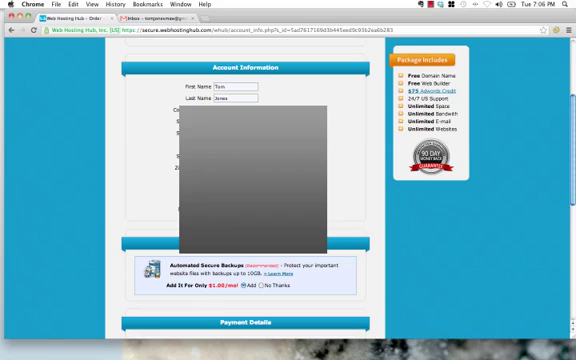
pyautogui.moveTo(343, 208)
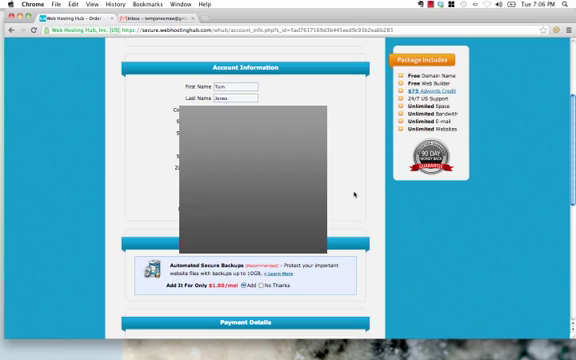
pyautogui.scroll(-3)
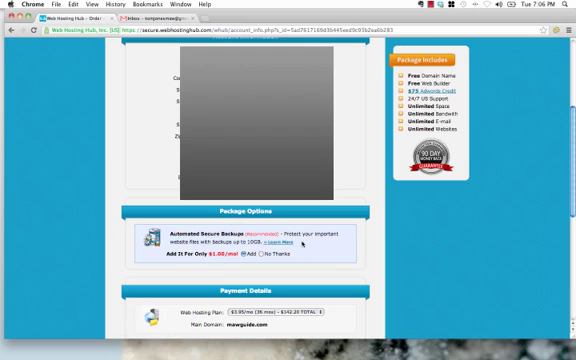
# Scroll to Payment Details and enter card details for the 36-month $187.20 plan
pyautogui.scroll(-3)
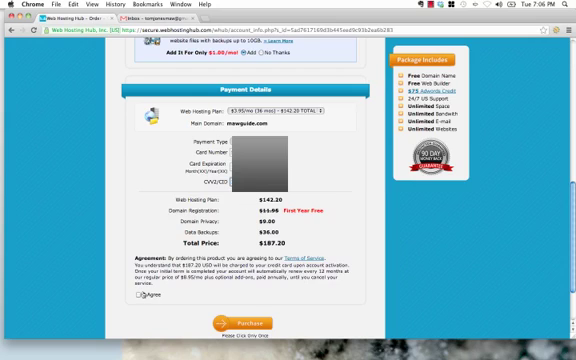
pyautogui.click(138, 298)
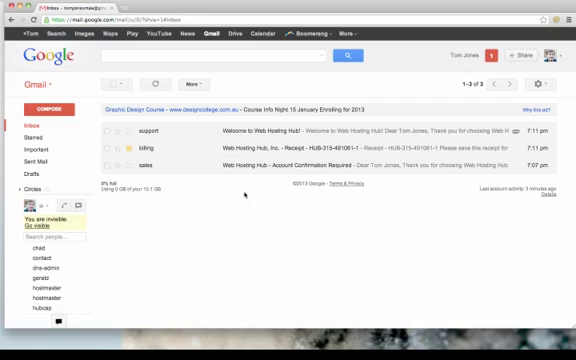
pyautogui.moveTo(245, 196)
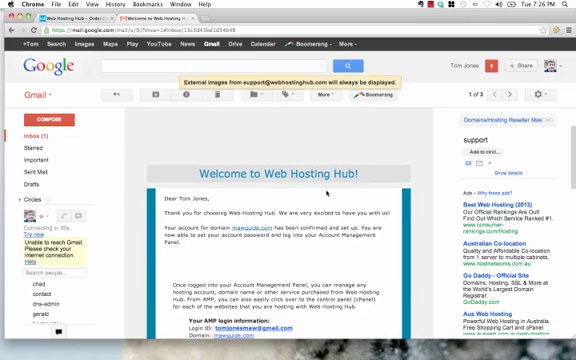
# Scroll through the 'Welcome to Web Hosting Hub!' email from support
pyautogui.scroll(-3)
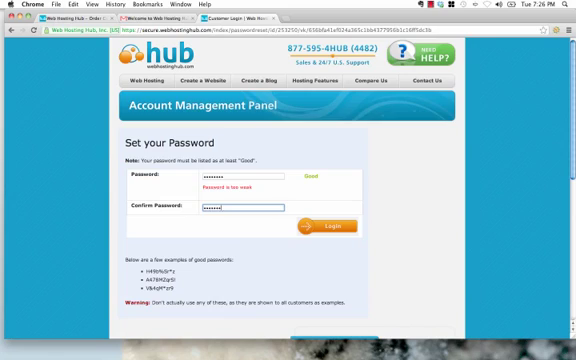
# Confirm the new account password and save it
pyautogui.click(313, 231)
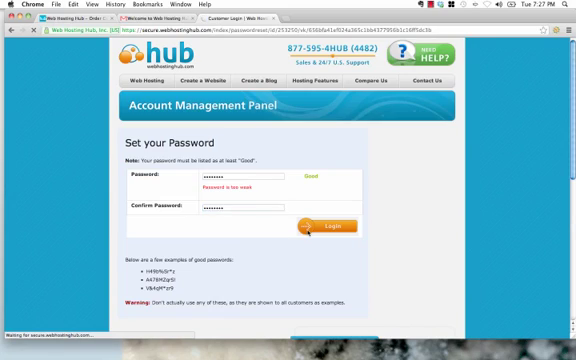
pyautogui.click(322, 227)
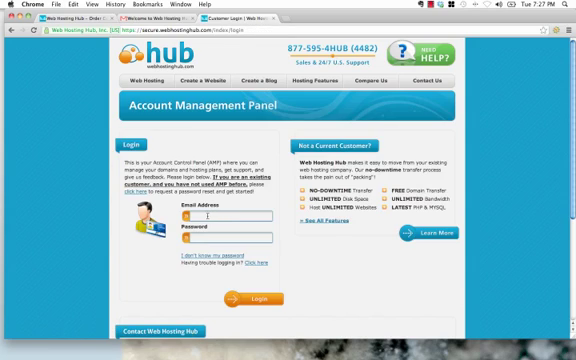
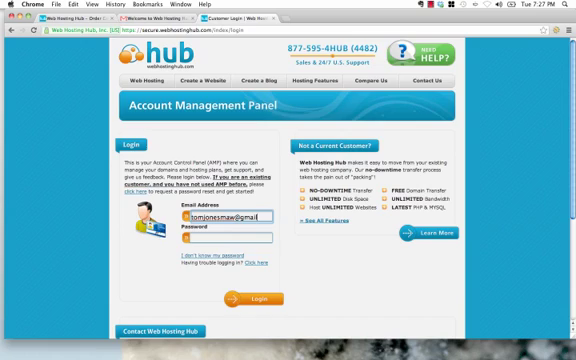
pyautogui.click(225, 241)
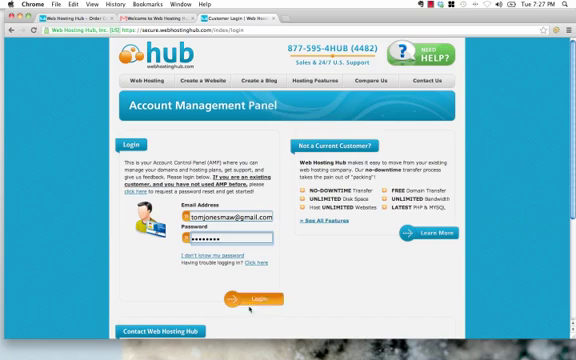
pyautogui.click(237, 298)
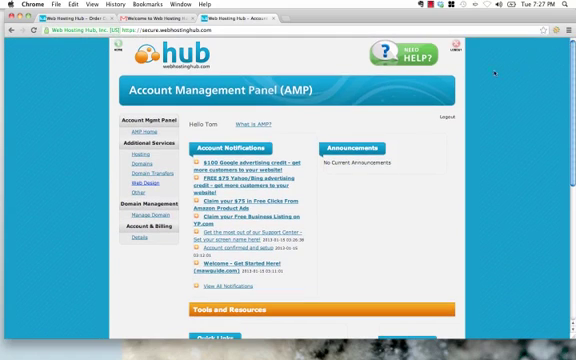
# Scroll the AMP page to the getting-started guide's new website options
pyautogui.scroll(-3)
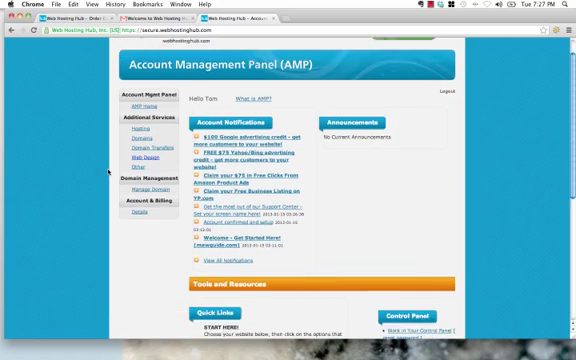
pyautogui.scroll(-3)
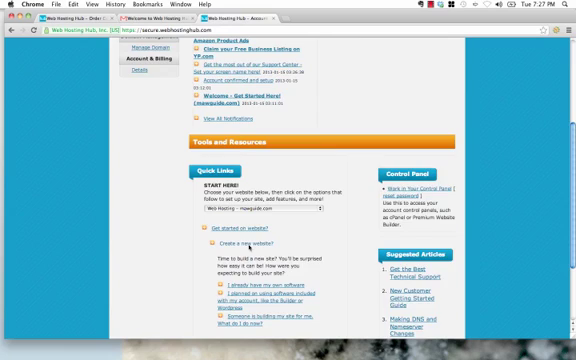
# Pick included software, tick WordPress, and submit
pyautogui.scroll(-3)
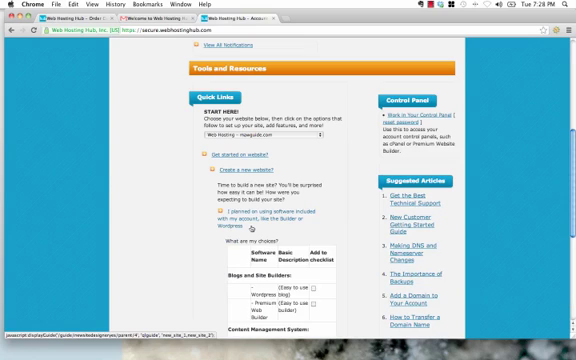
pyautogui.scroll(-3)
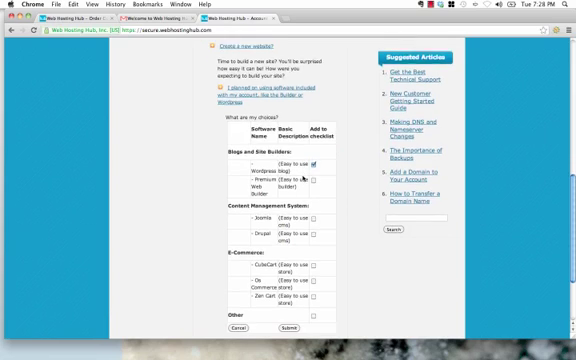
pyautogui.scroll(-3)
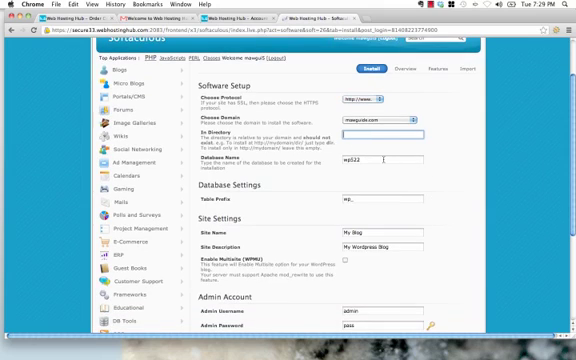
# Set Site Name 'MAW Guide' and Site Description 'How to make a website'
pyautogui.scroll(-3)
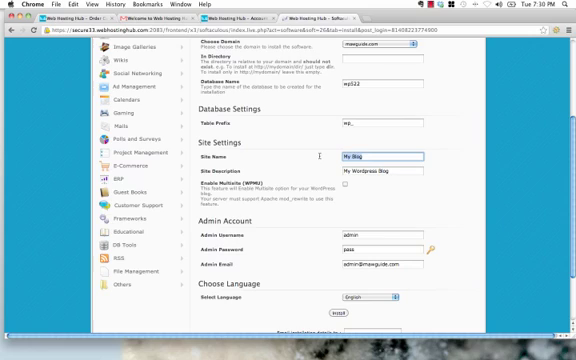
pyautogui.write('MAW Guide')
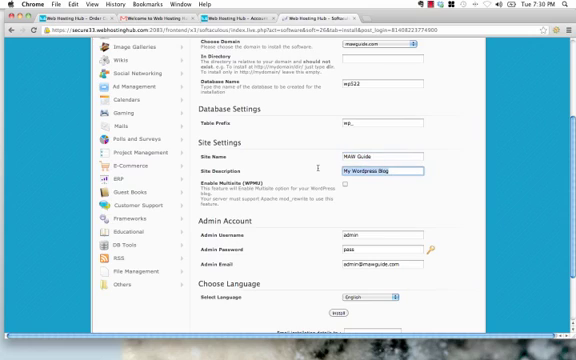
pyautogui.write('How to make a website')
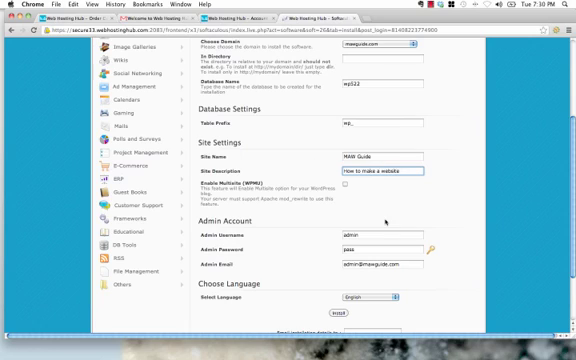
# Scroll to Admin Account and enter the username 'tom'
pyautogui.scroll(-3)
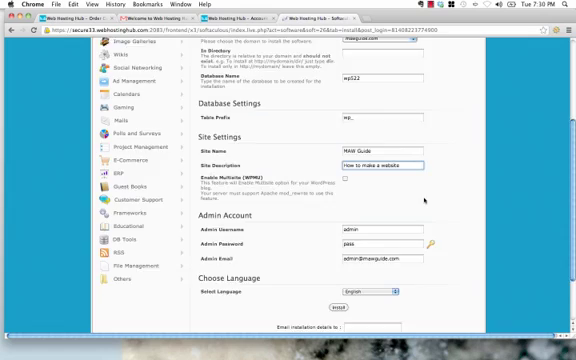
pyautogui.scroll(-3)
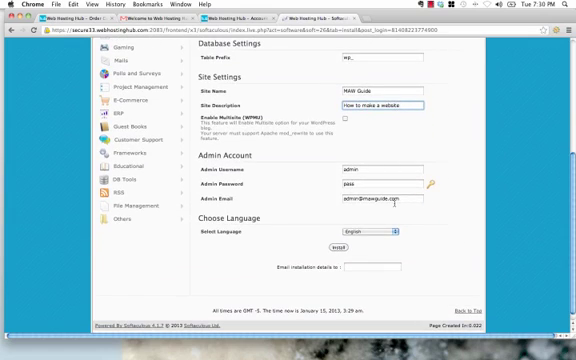
pyautogui.write('tom')
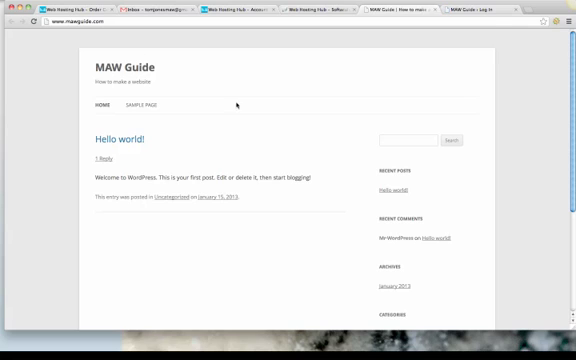
# Scroll through the live MAW Guide site and its Hello world post
pyautogui.scroll(-3)
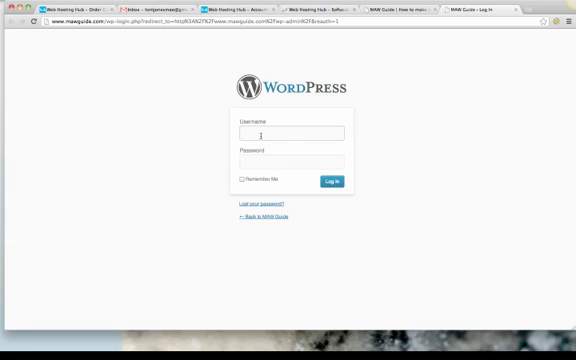
# Log in to WordPress with username 'admin' and the password
pyautogui.write('admin')
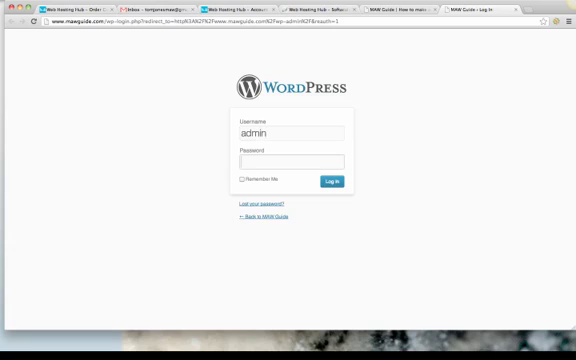
pyautogui.write('password')
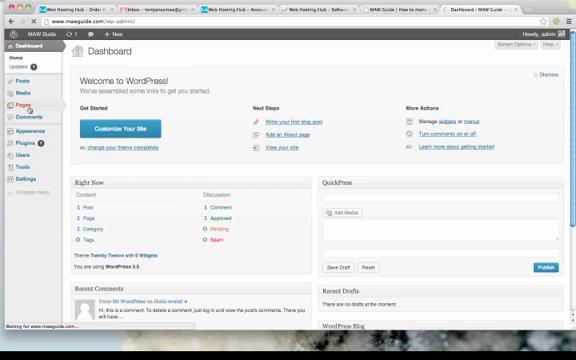
# Add and publish 'Test Page' with the body text 'This is the test page.'
pyautogui.click(16, 103)
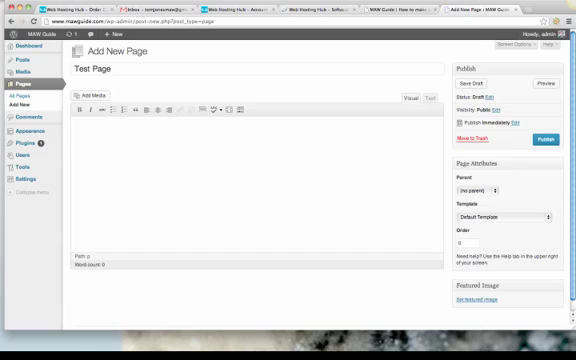
pyautogui.write('This is the test page.')
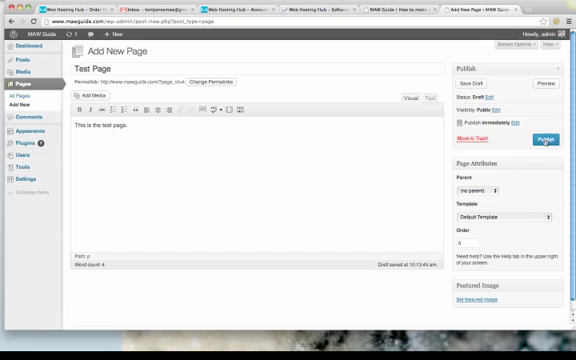
pyautogui.click(543, 129)
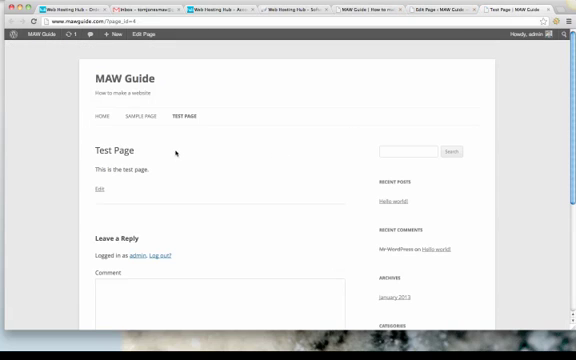
# Scroll down the live Test Page to confirm its content is published
pyautogui.scroll(-3)
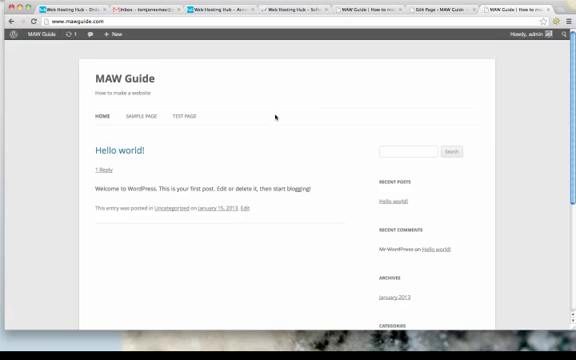
pyautogui.moveTo(276, 117)
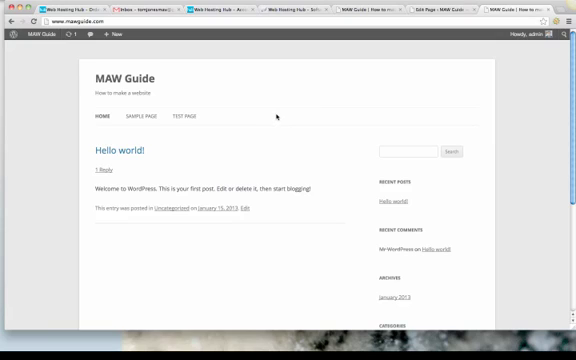